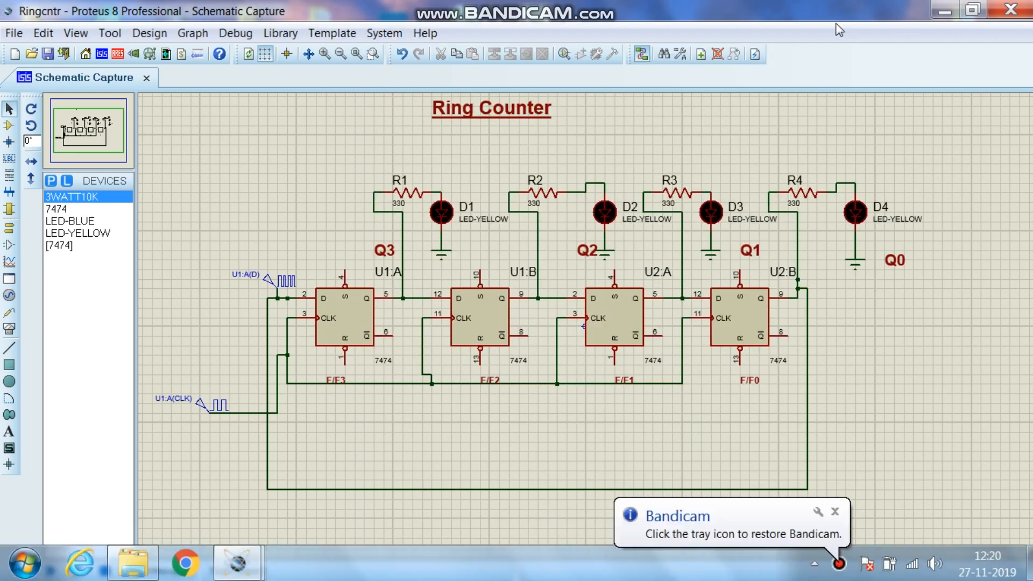
mouse_move(897, 7)
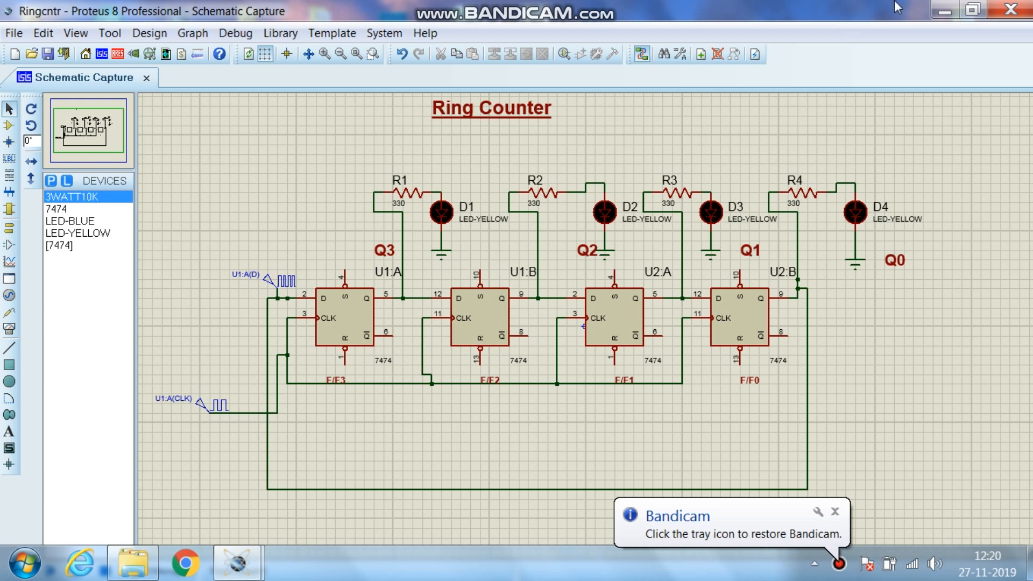
Run the ring counter simulation so LED D3 lights up at the flip-flop outputs.
click(338, 317)
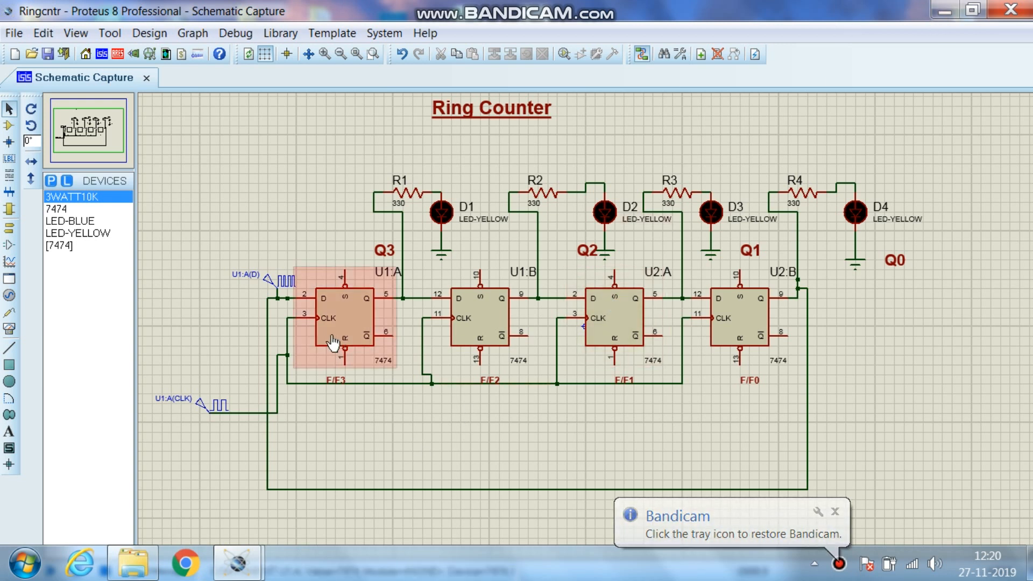
click(740, 319)
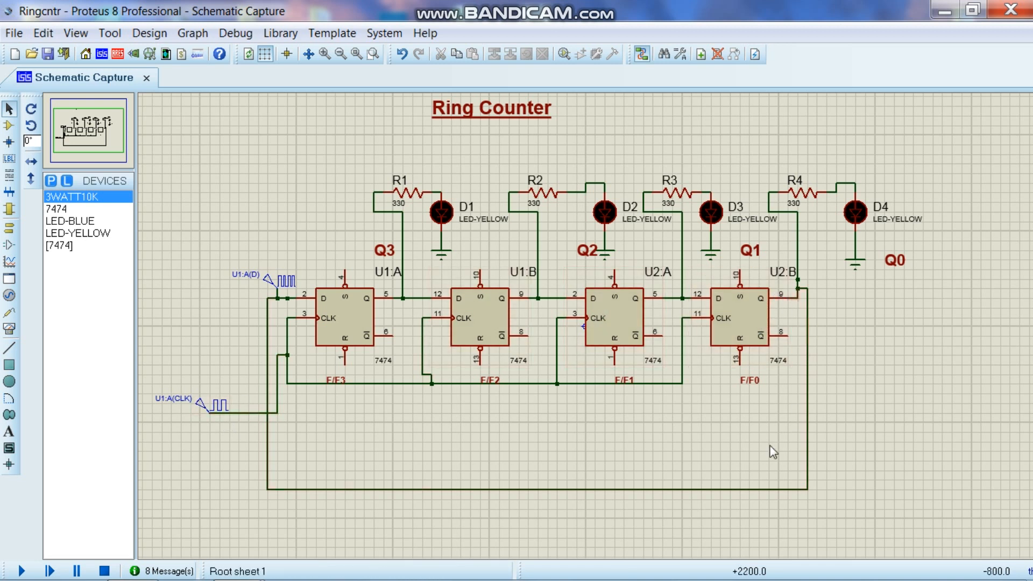
mouse_move(263, 348)
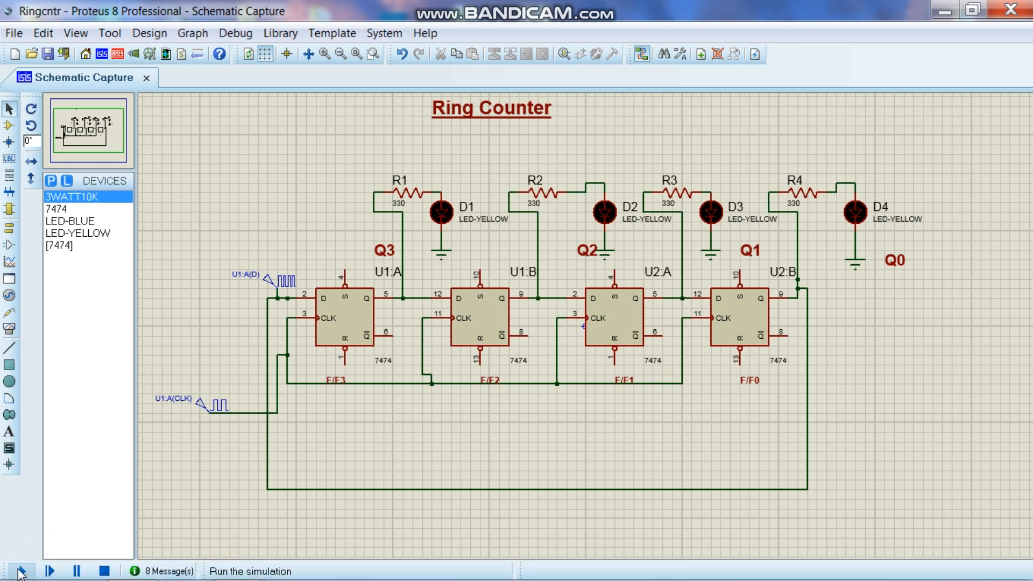
click(22, 570)
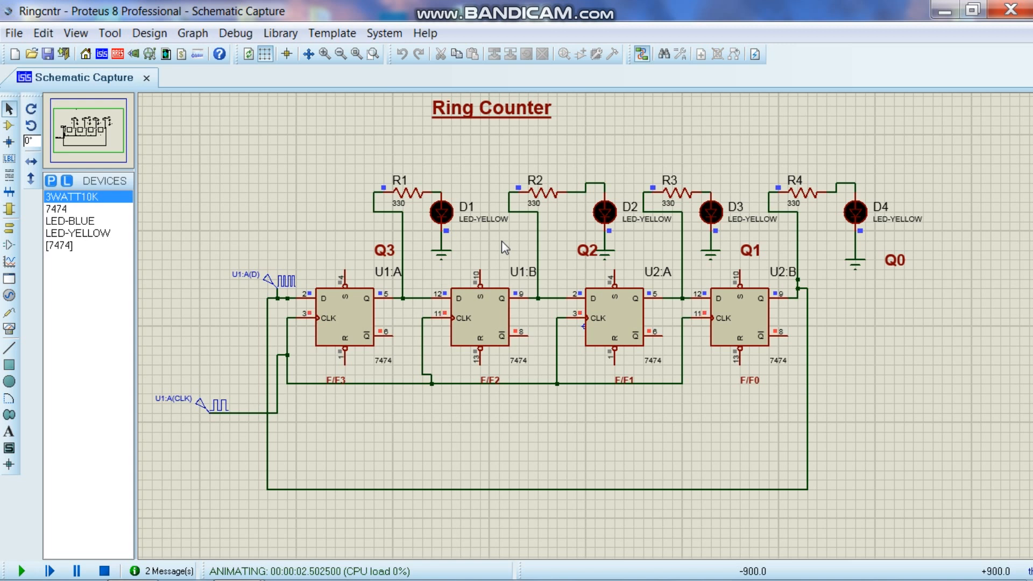
mouse_move(871, 317)
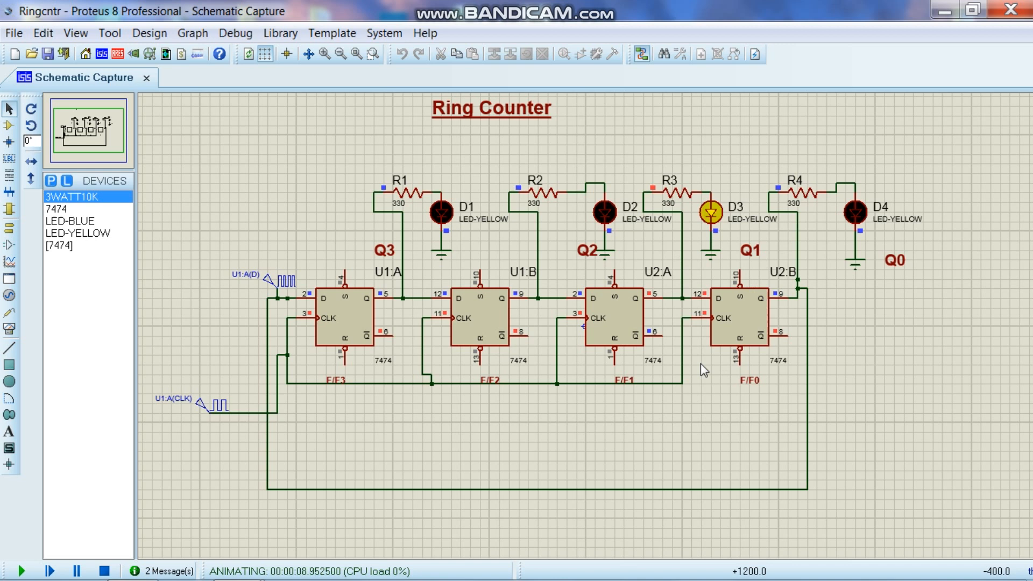
mouse_move(555, 266)
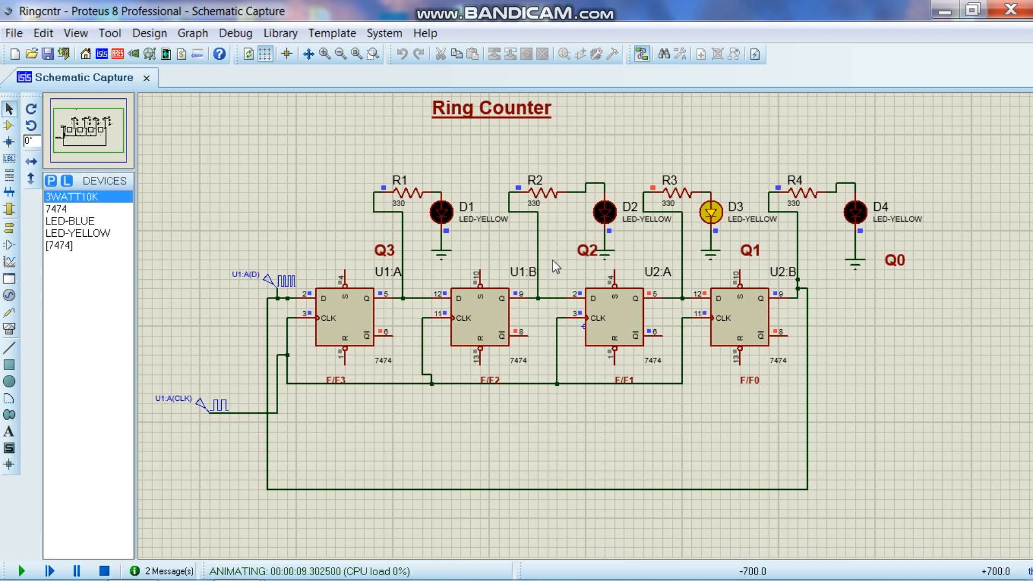